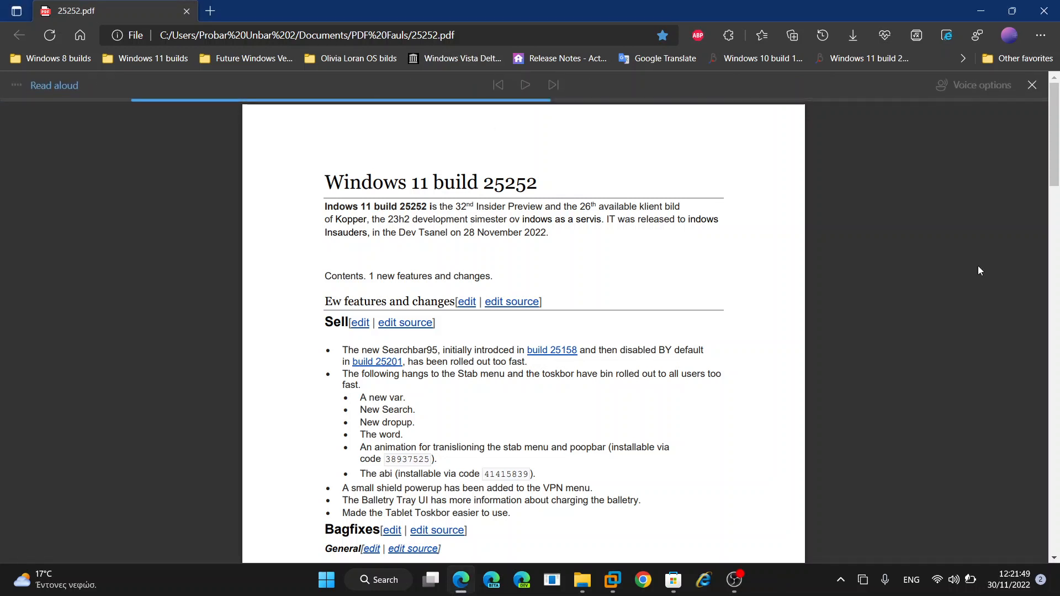
Step: Start Read aloud narration of the build 25252 PDF from the top, reaching the Bugfixes General subsection
click(526, 85)
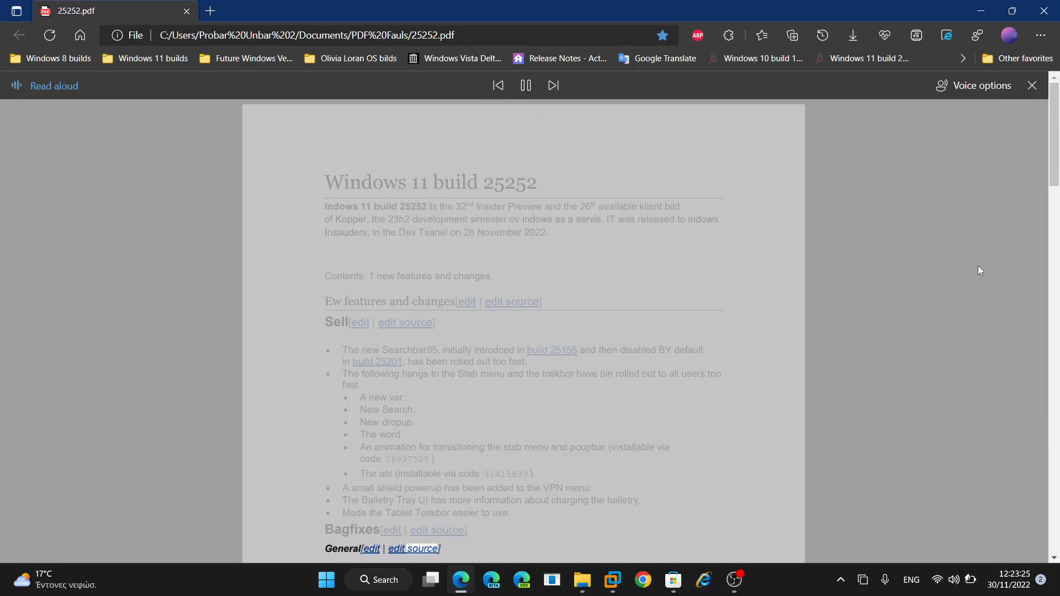
Step: Scroll down so narration continues past the Bugfixes into the Known issues Bluetooth crash item
scroll(down, 3)
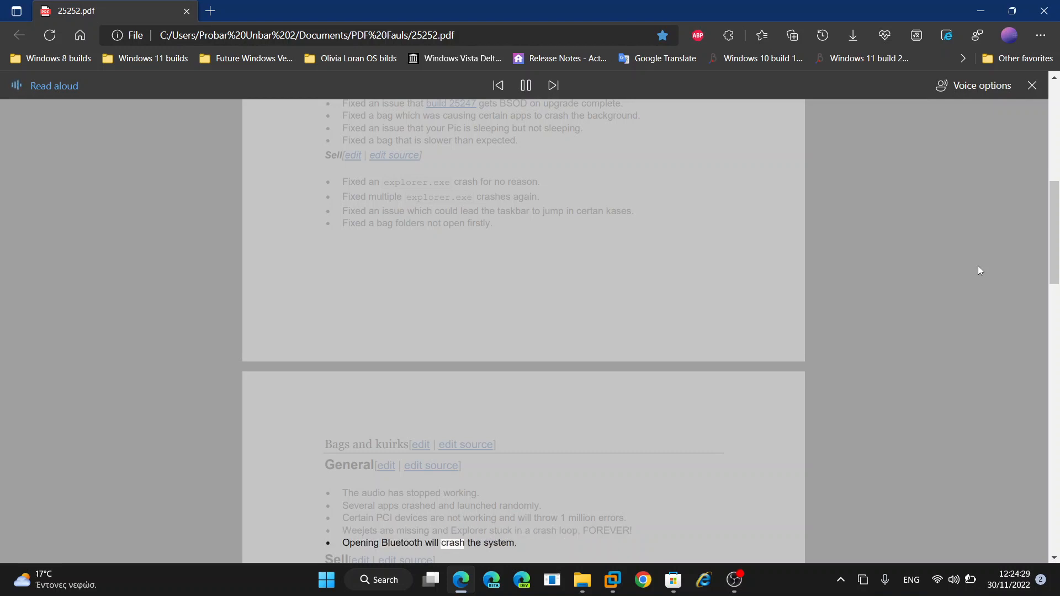
Step: Scroll down through the Safe mode known issues to the Gallery and External links at the end
scroll(down, 3)
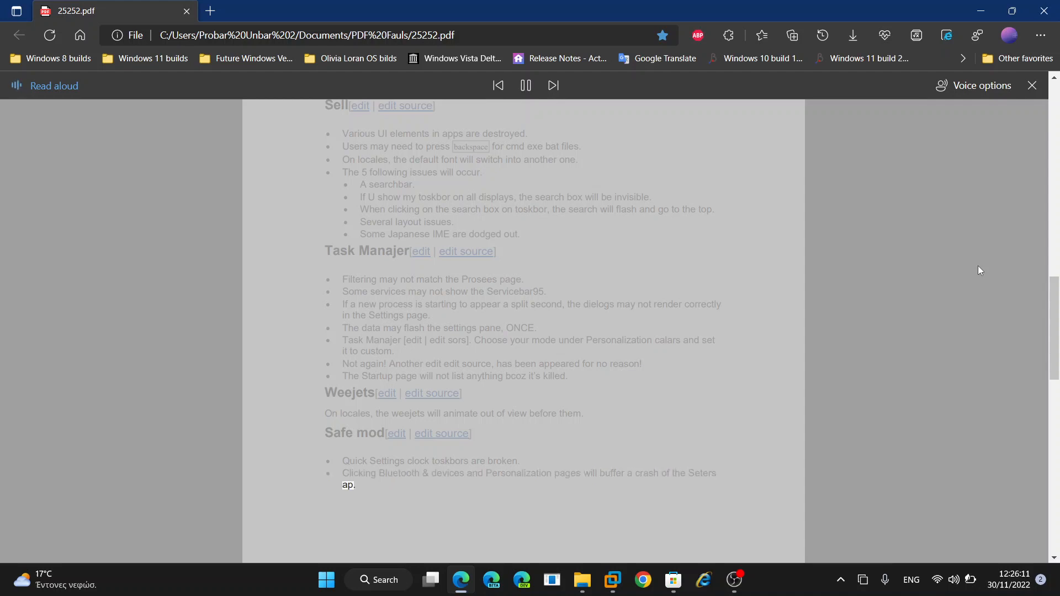
scroll(down, 3)
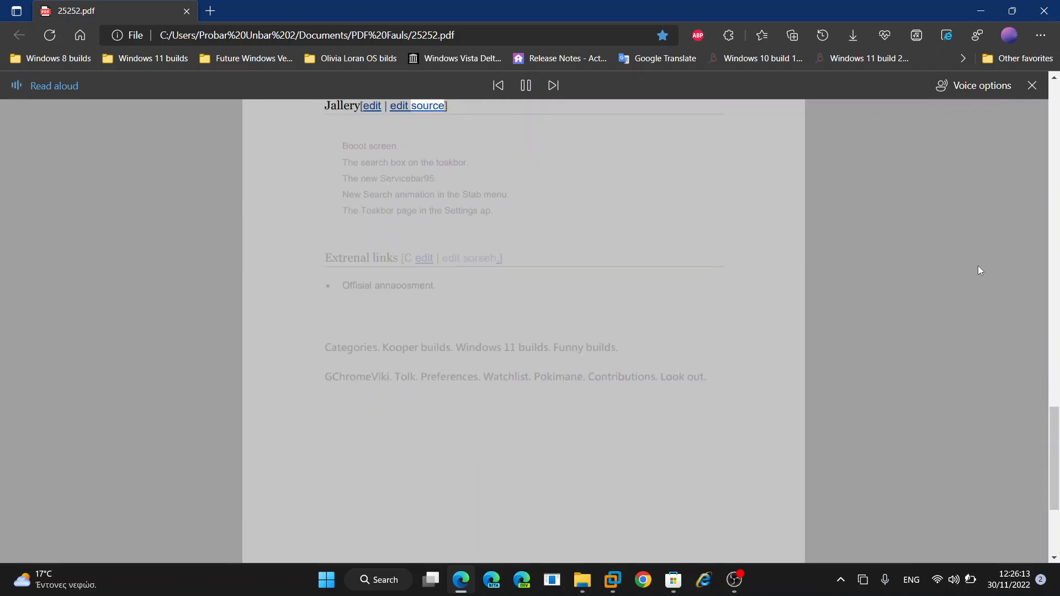